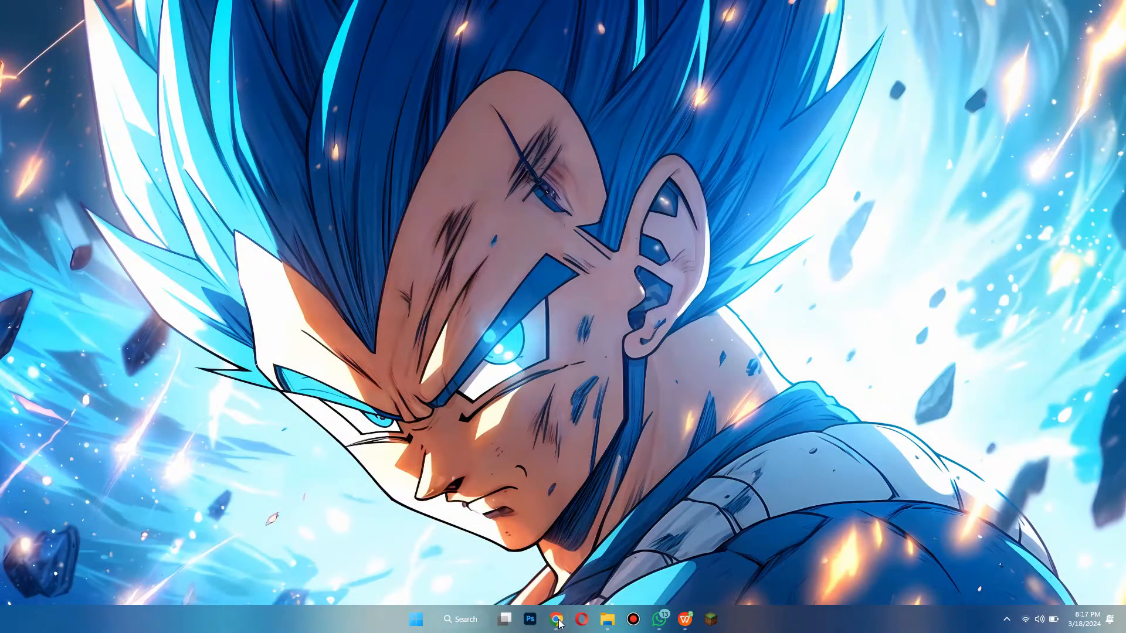
Launch Chrome from the taskbar, landing on the Paramount+ international page.
left_click(556, 619)
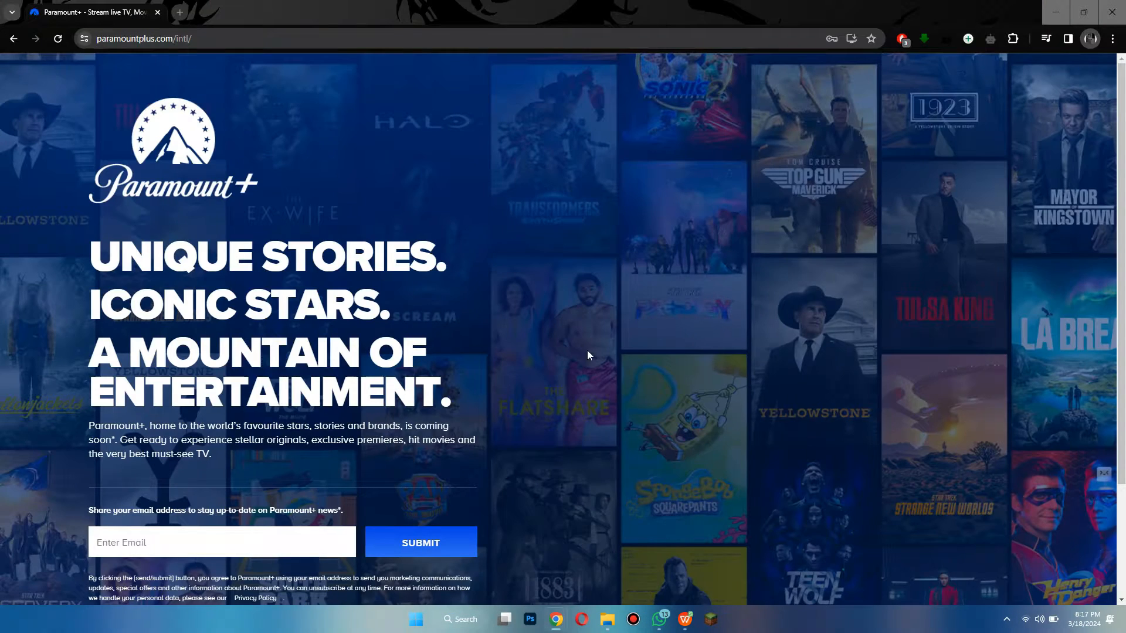
mouse_move(578, 343)
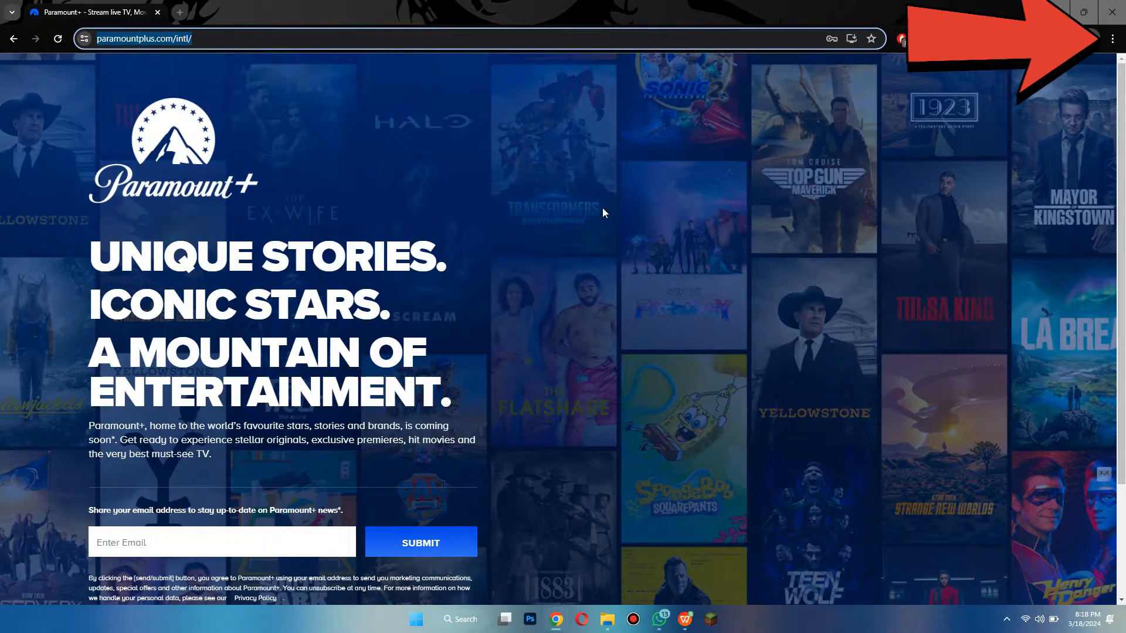
left_click(1113, 39)
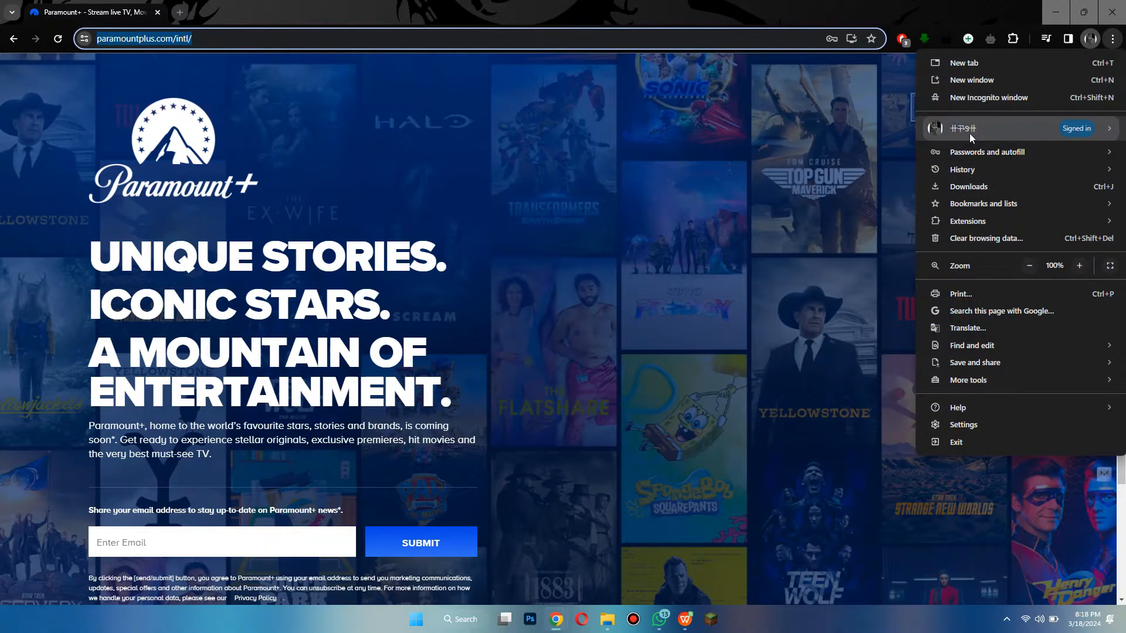
left_click(988, 98)
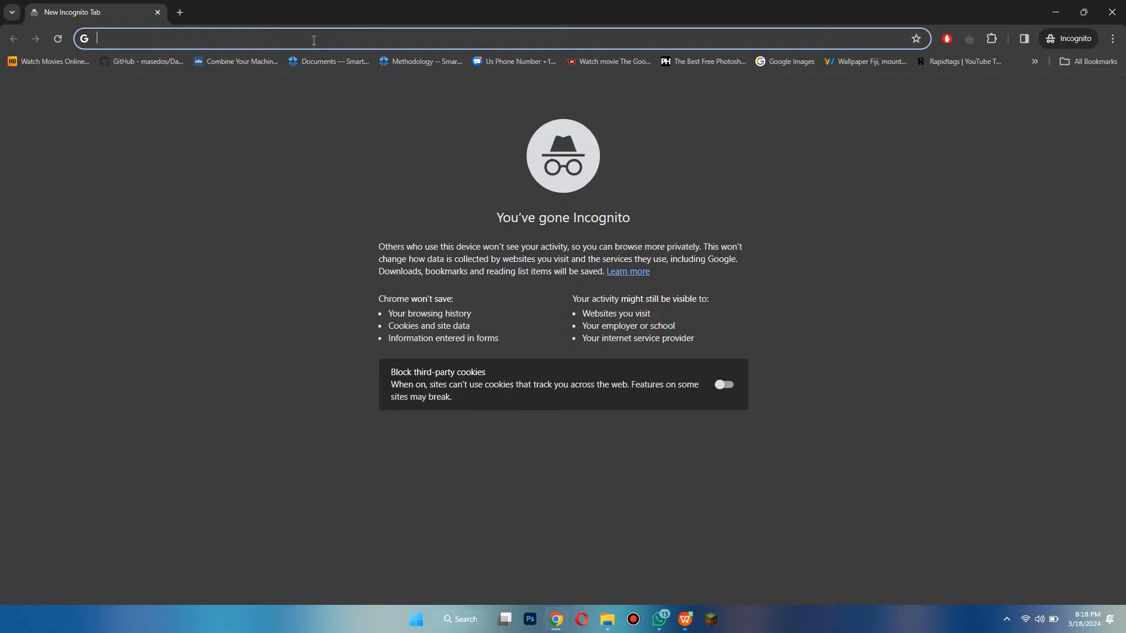
type("https://www.paramountplus.com/intl/\\")
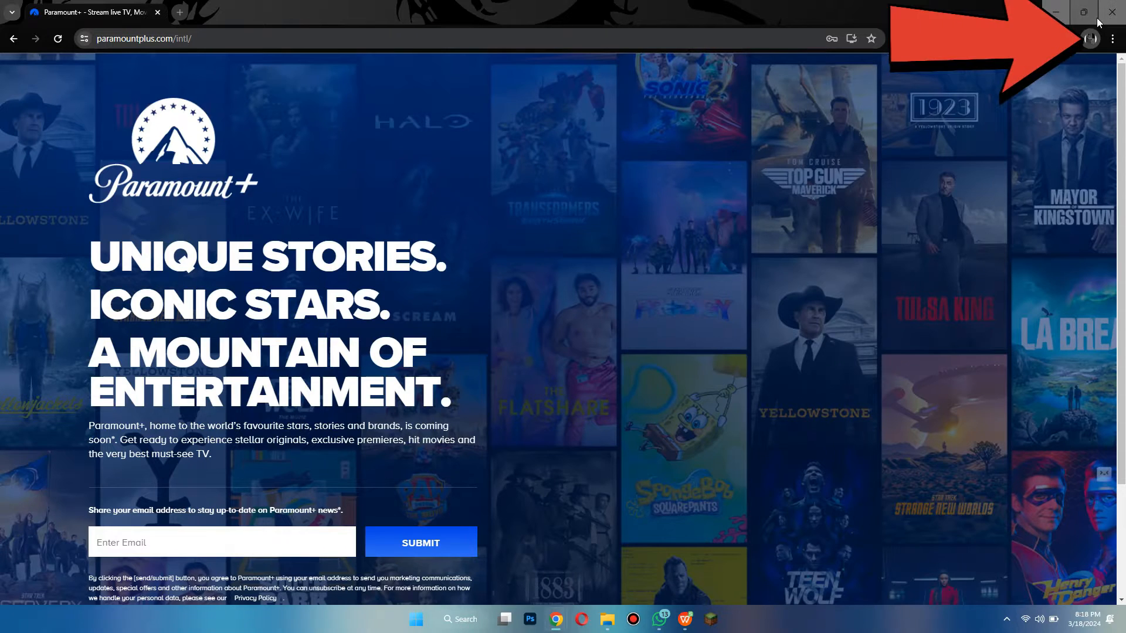
Reach the Clear browsing data dialog via Settings > Privacy and security.
left_click(1113, 38)
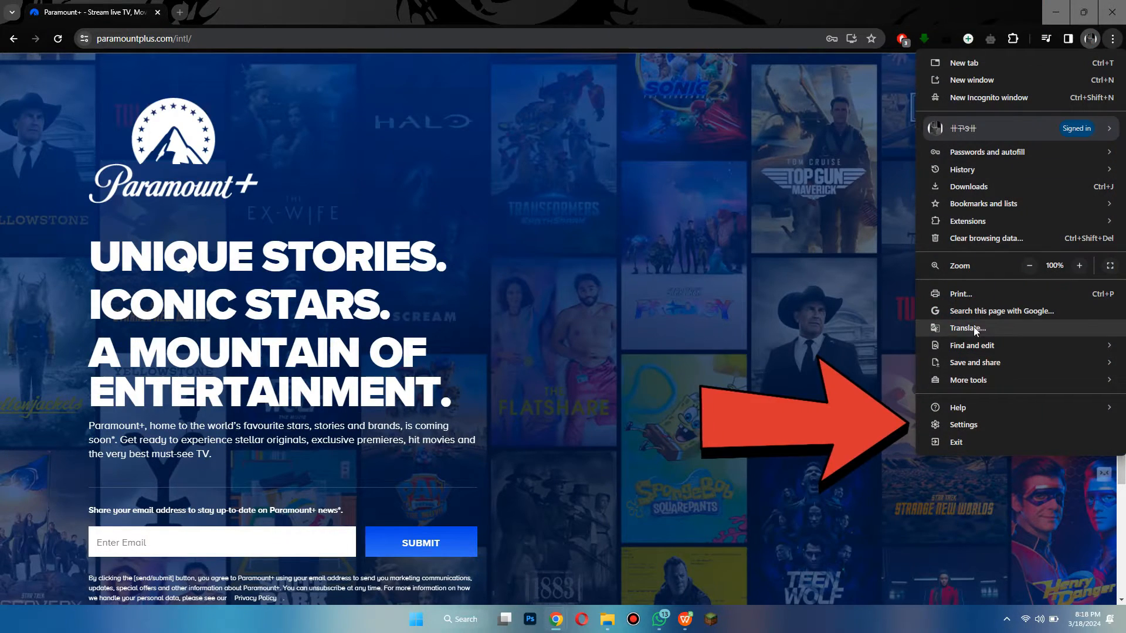
left_click(964, 424)
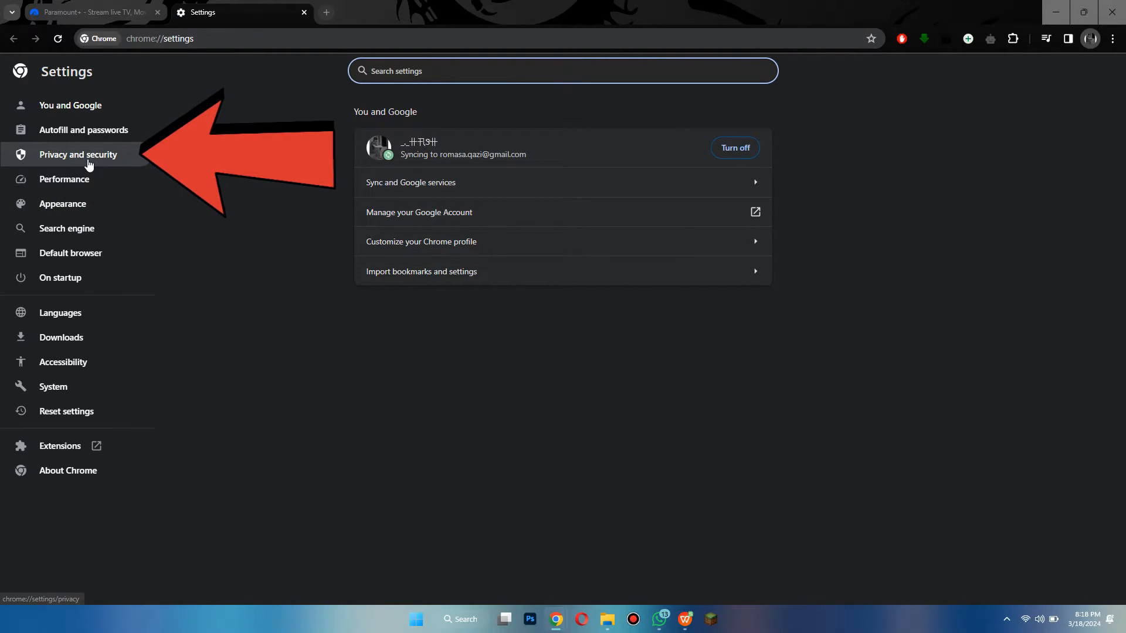
left_click(78, 154)
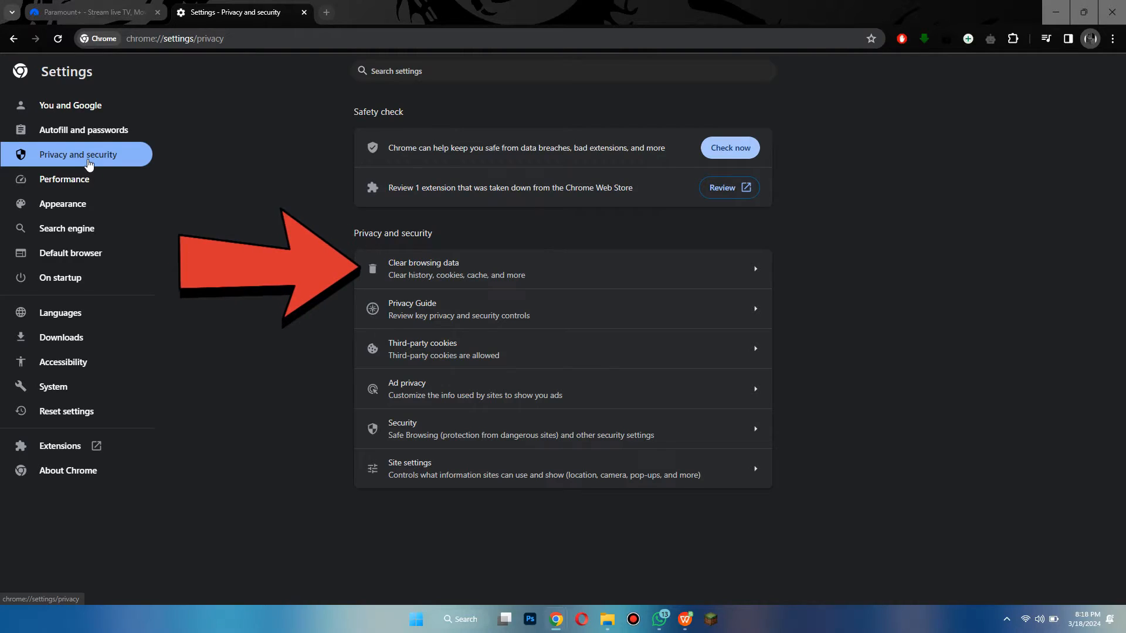
left_click(424, 268)
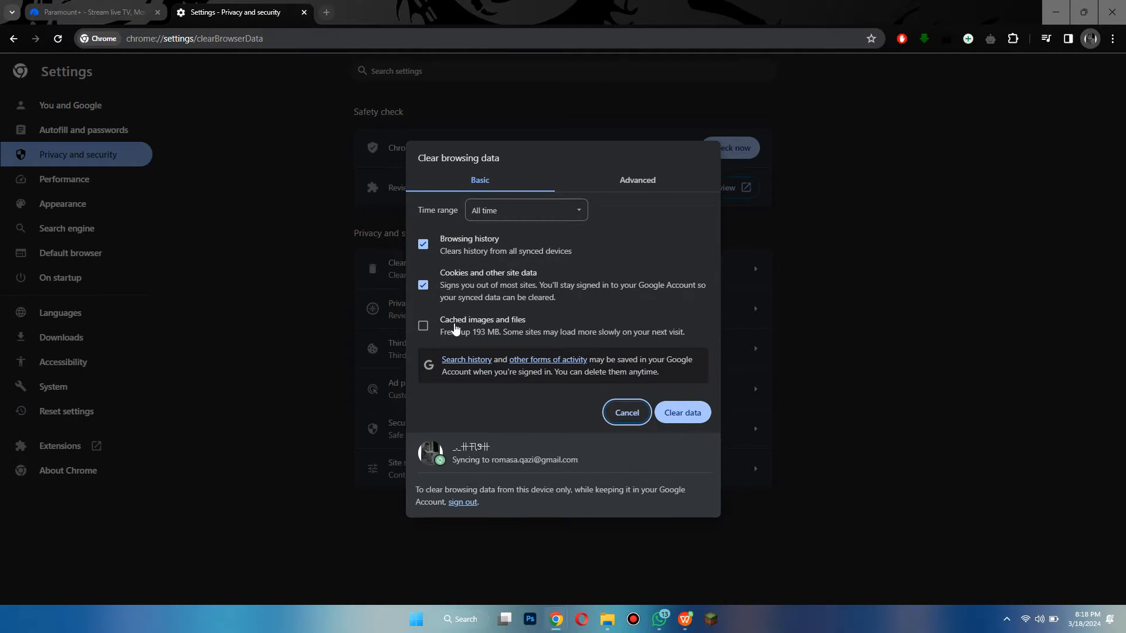
Clear all-time history, cookies and cached images and files, then return to the Paramount+ tab.
left_click(423, 325)
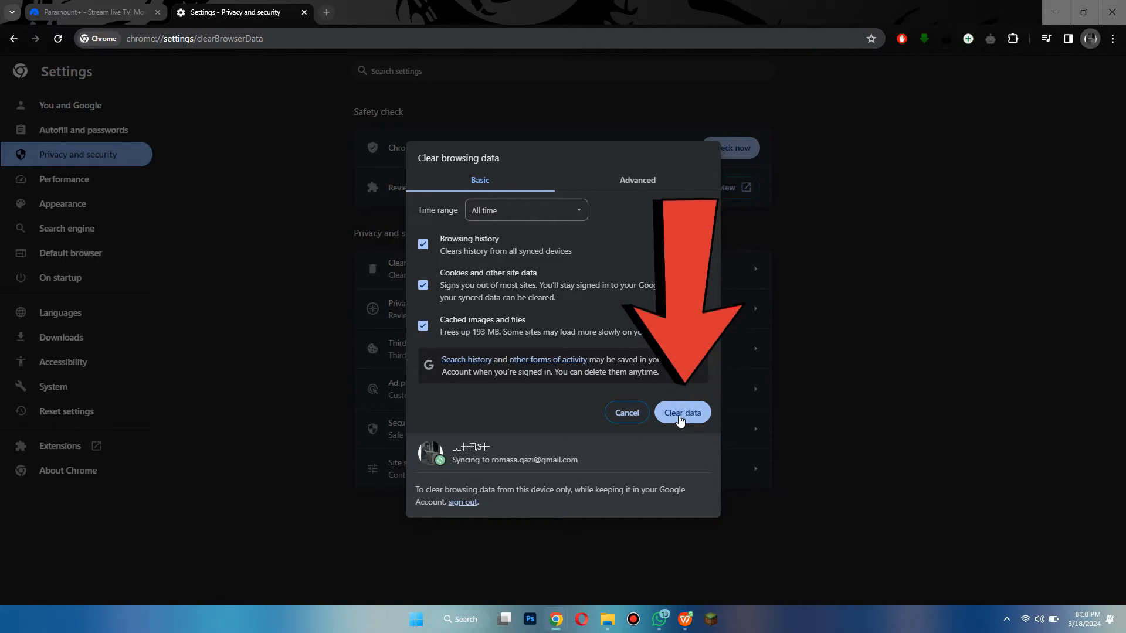
left_click(680, 412)
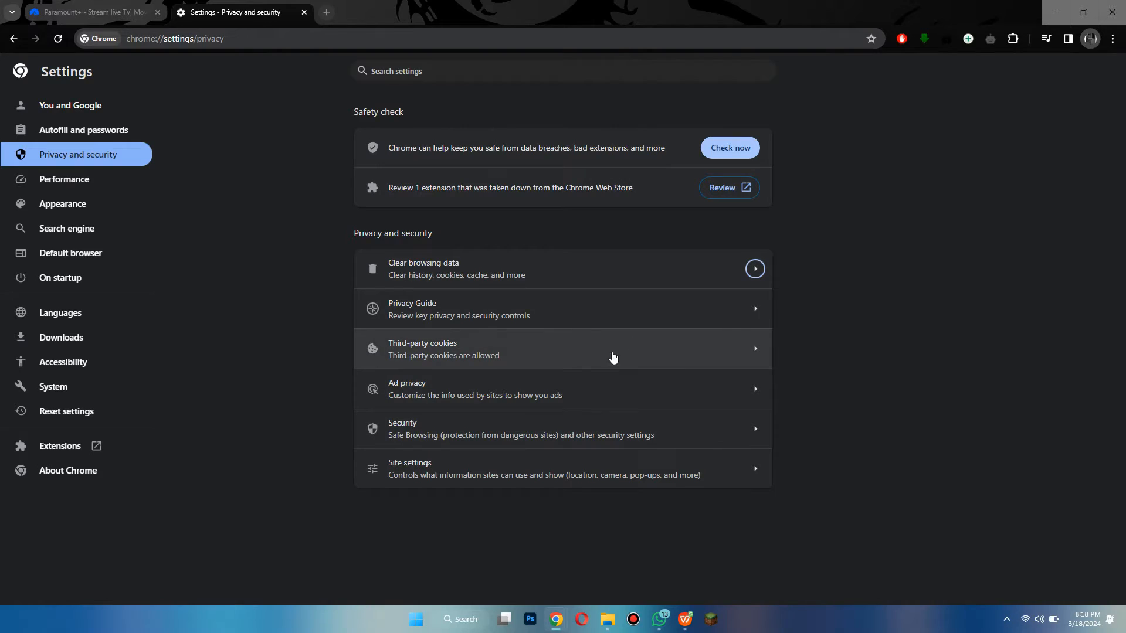
mouse_move(570, 236)
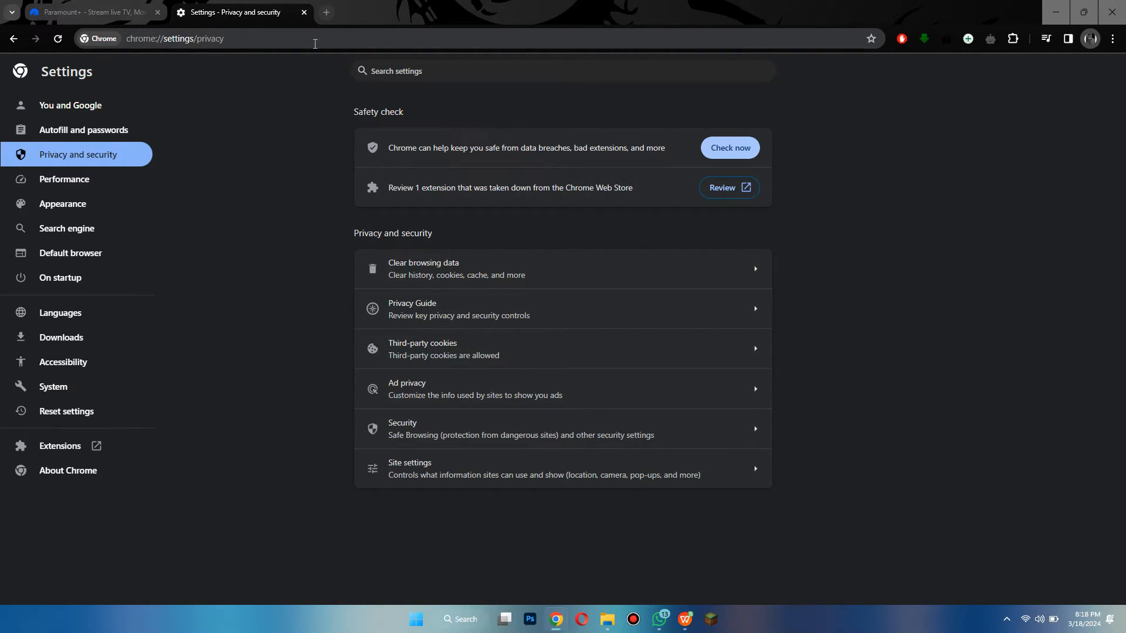
left_click(91, 11)
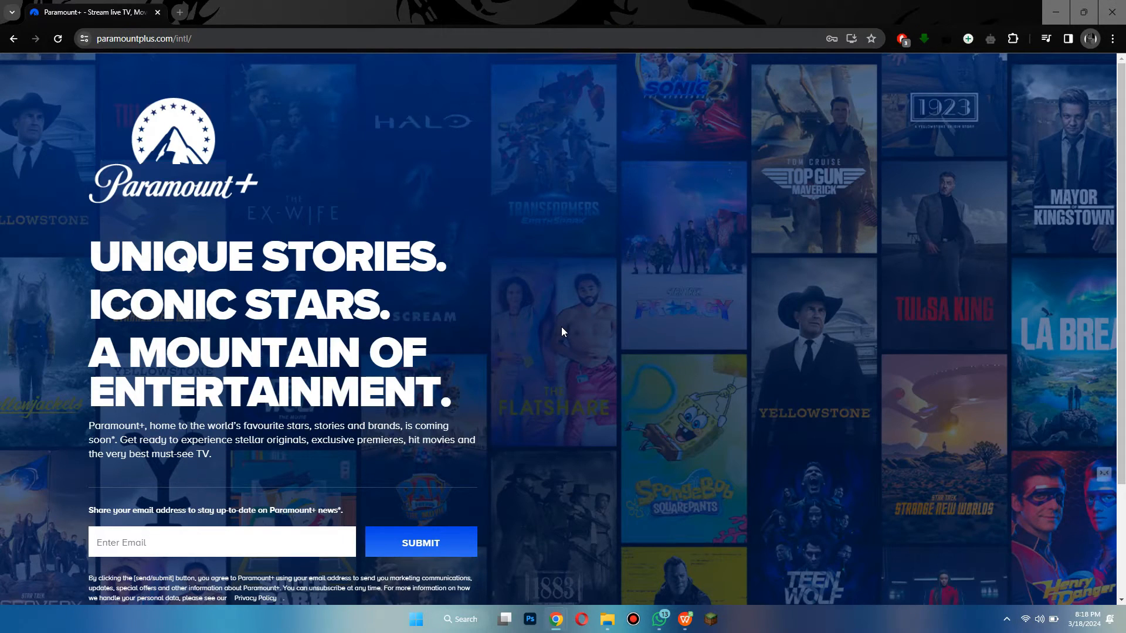
mouse_move(578, 367)
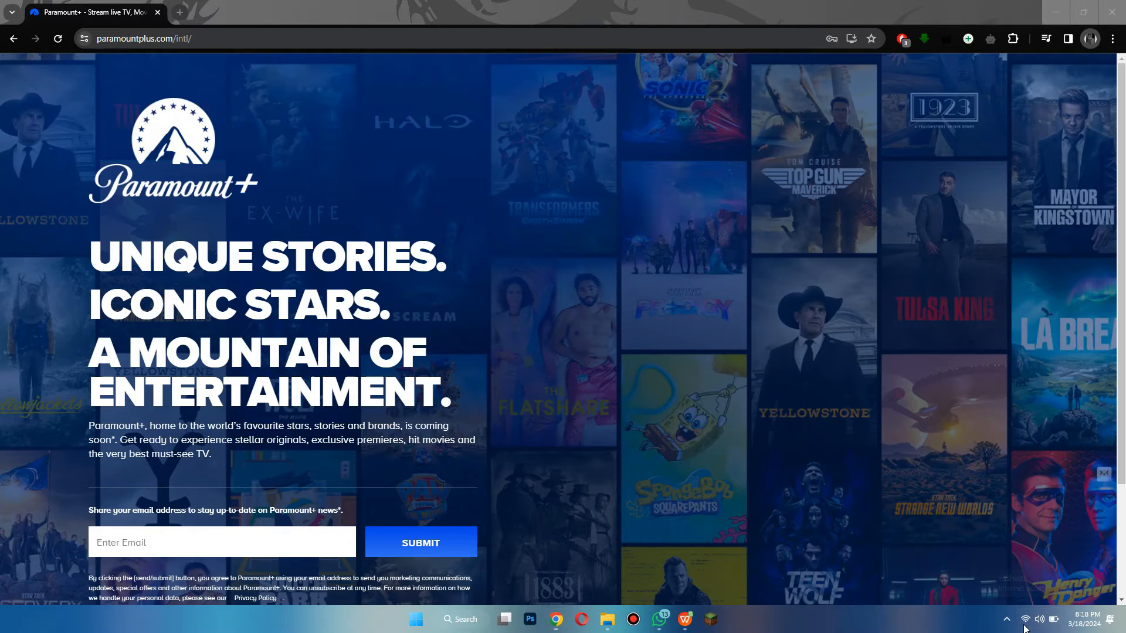
Show Windows Quick Settings with the Wi-Fi connection status from the system tray.
left_click(1038, 620)
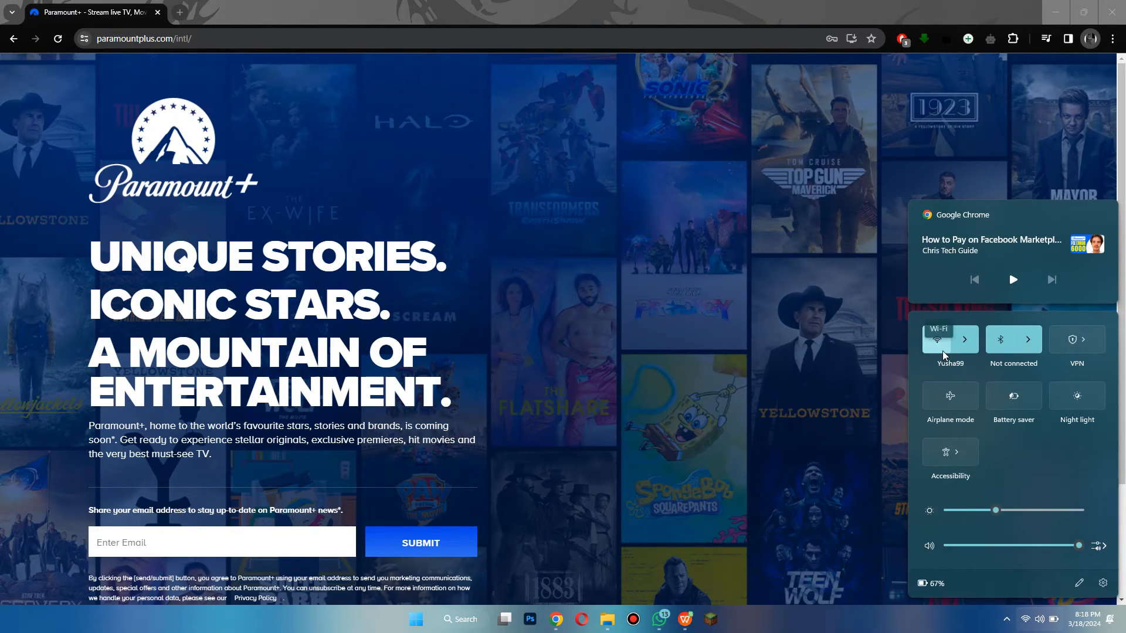
mouse_move(874, 402)
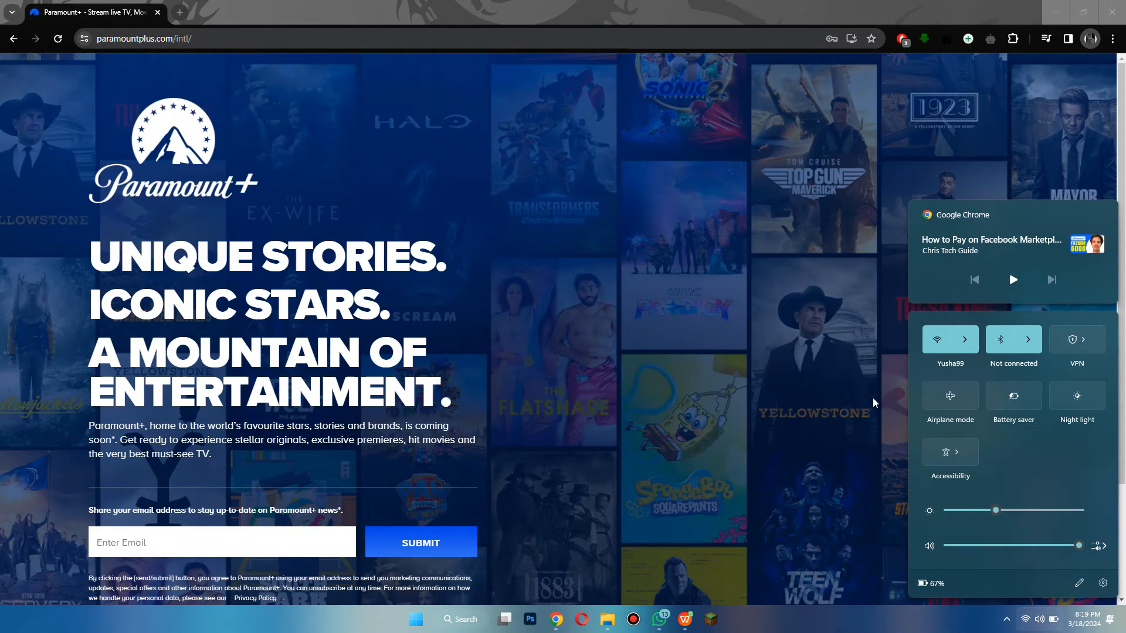